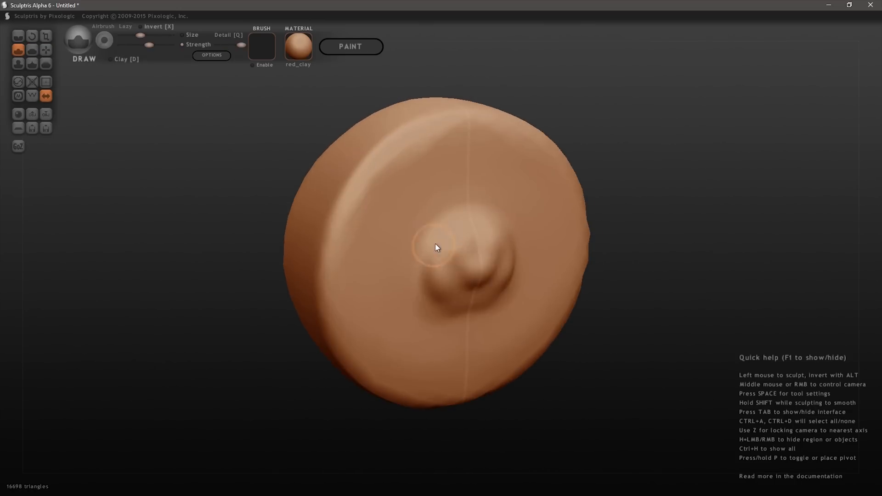
# Build up the knob, stretch it into a long rounded handle, and raise a tall stem on the rim
pyautogui.click(46, 49)
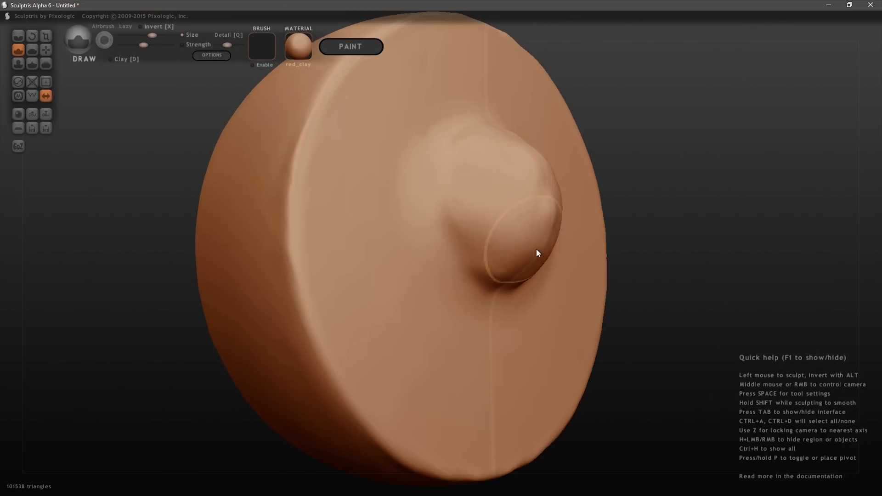
pyautogui.moveTo(535, 253); pyautogui.dragTo(419, 374)
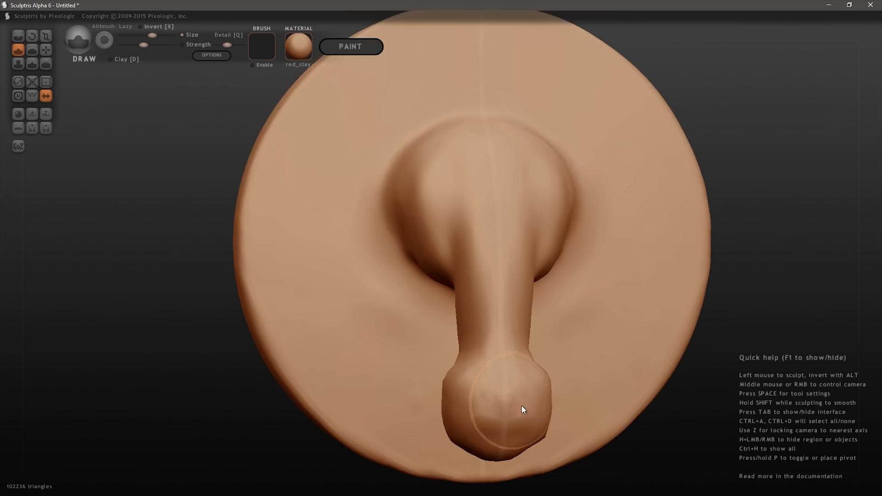
pyautogui.moveTo(522, 409); pyautogui.dragTo(601, 329)
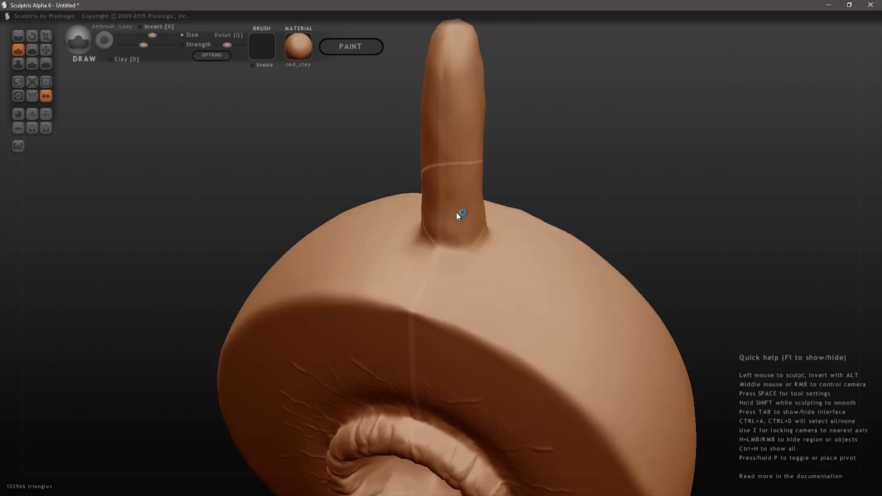
pyautogui.click(19, 36)
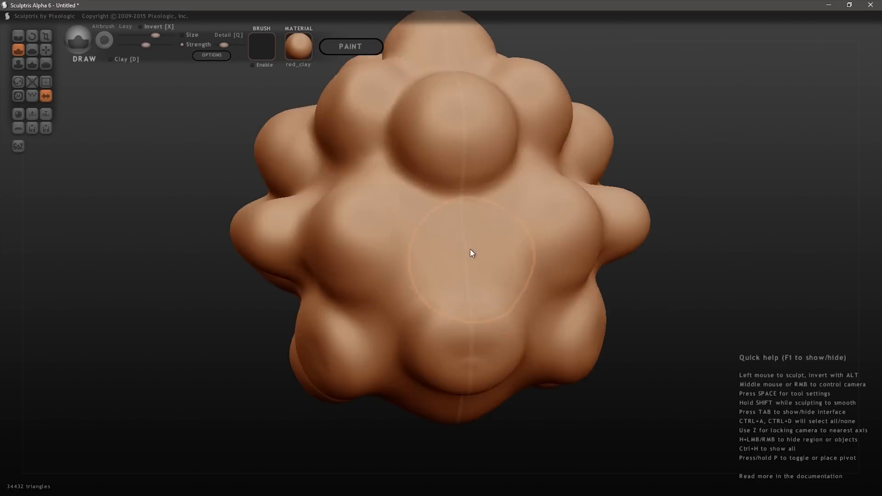
# Raise bulges across the ball with Draw, then Grab it onto the top of the stem
pyautogui.moveTo(472, 254); pyautogui.dragTo(325, 202)
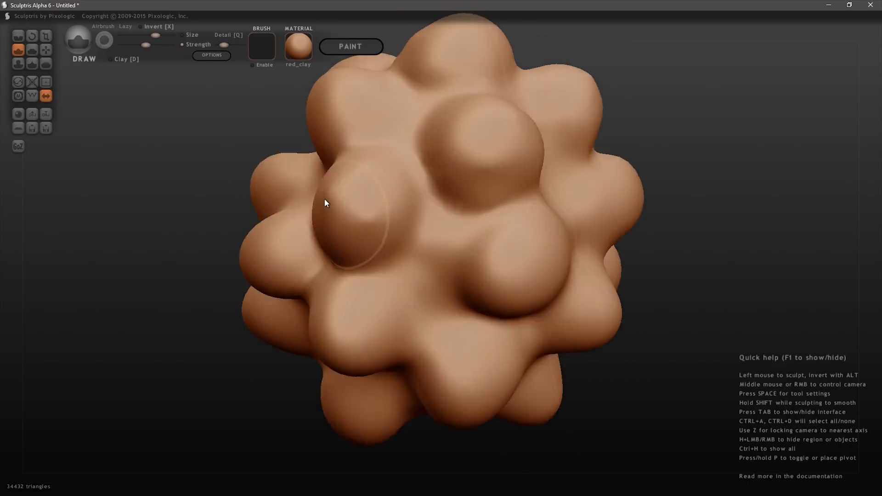
pyautogui.moveTo(324, 203); pyautogui.dragTo(480, 318)
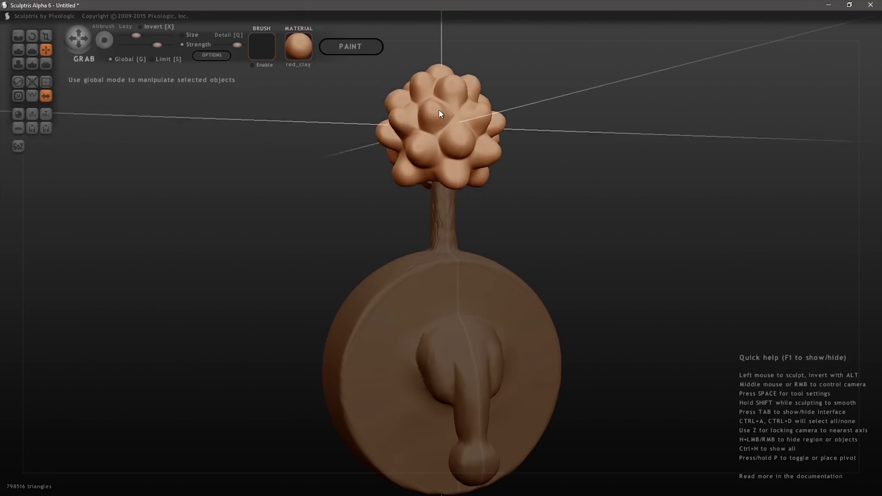
pyautogui.moveTo(440, 114); pyautogui.dragTo(460, 219)
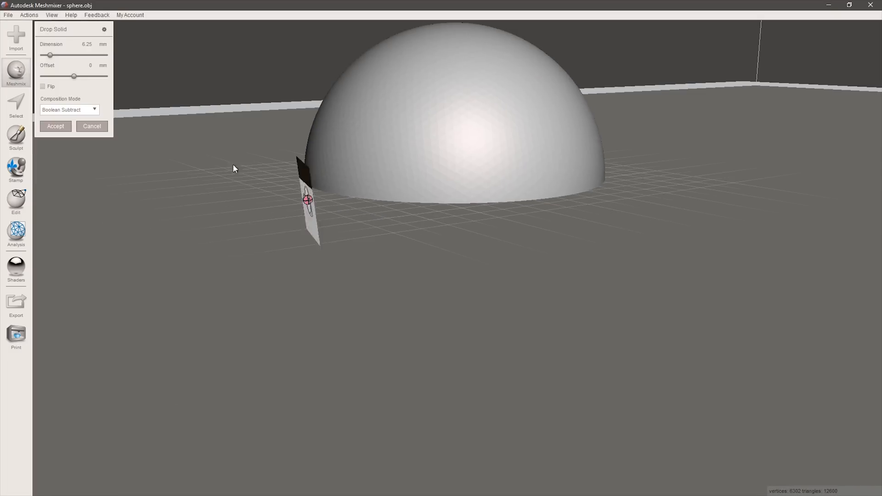
# Subtract a dropped solid from the hemisphere and duplicate spikes into a radiating fan
pyautogui.click(56, 125)
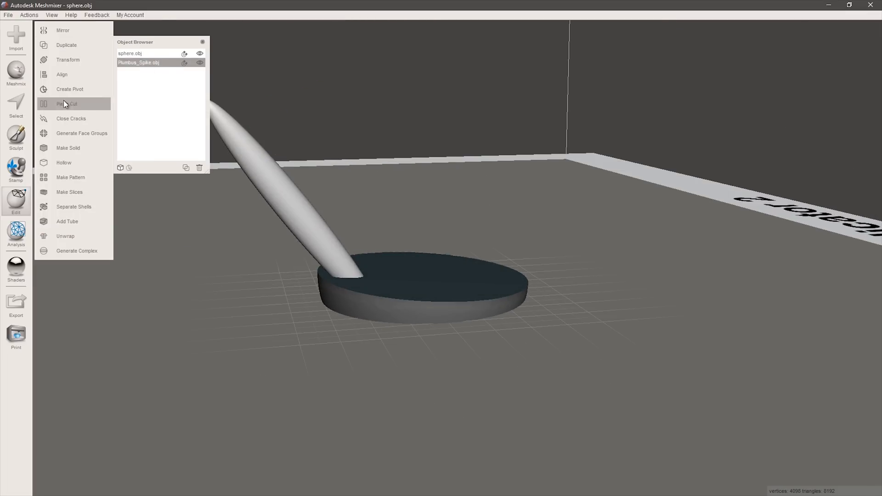
pyautogui.click(67, 60)
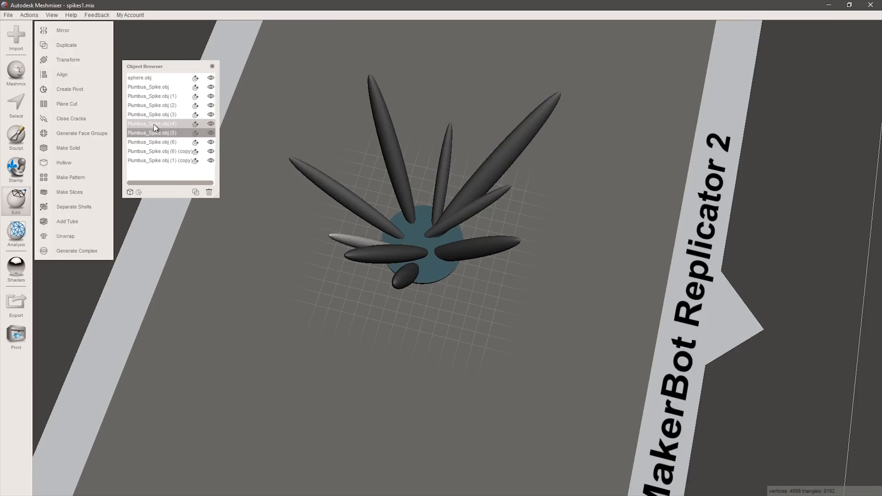
pyautogui.click(67, 60)
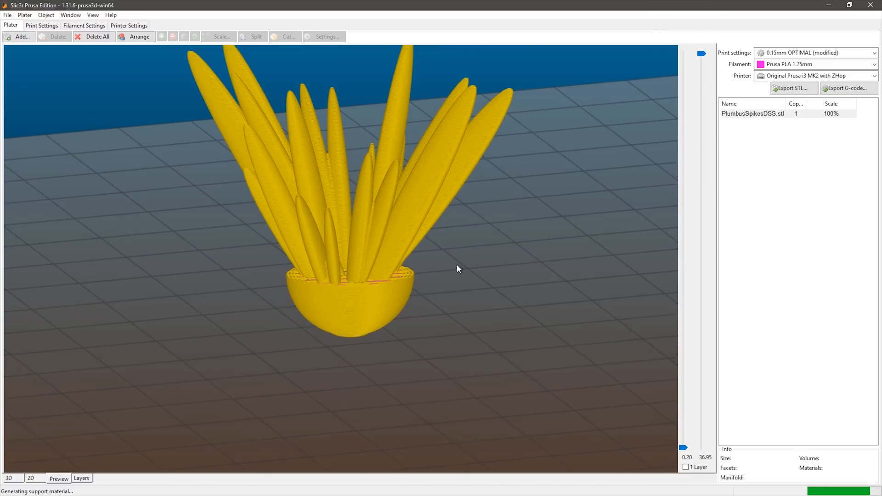
# Enable Generate support material and return to the sliced layer preview
pyautogui.click(41, 26)
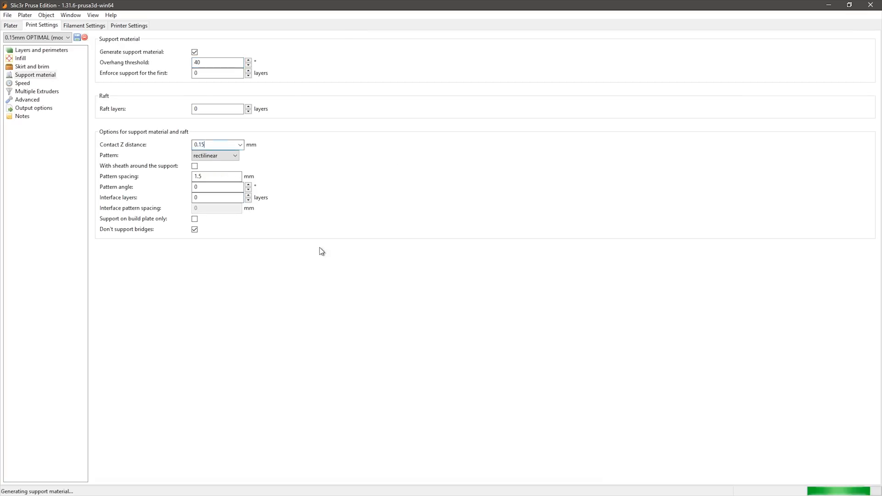
pyautogui.click(10, 26)
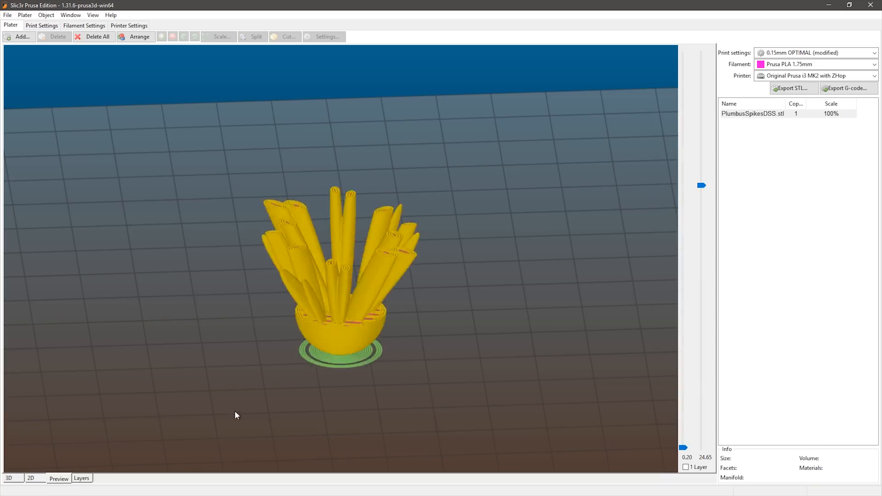